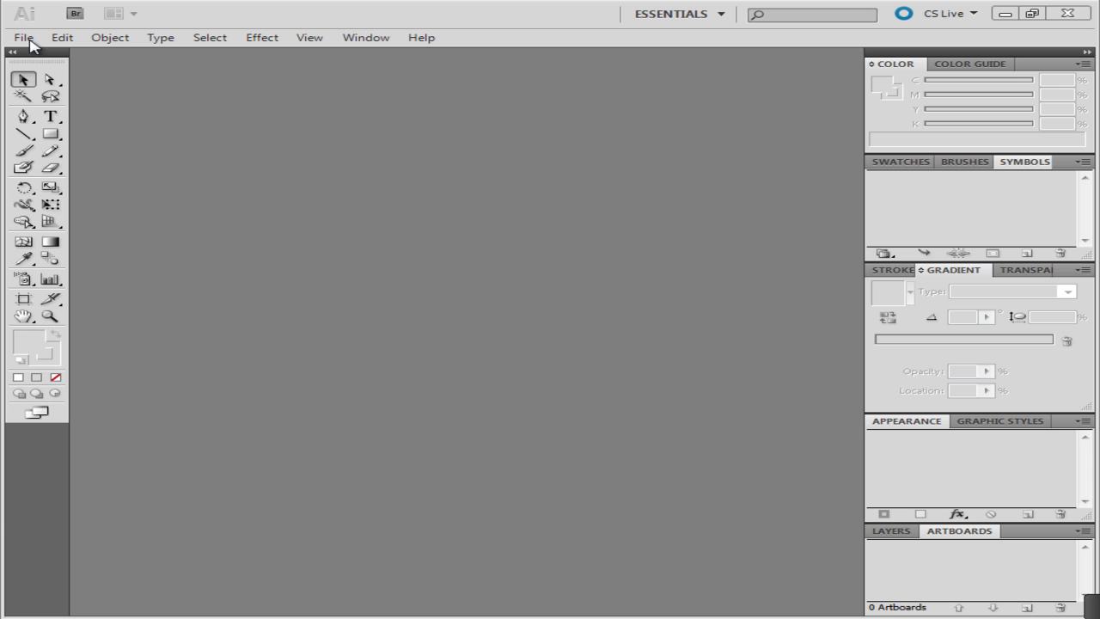
# Create a new blank 800 × 600 px document, Untitled-1
pyautogui.click(24, 38)
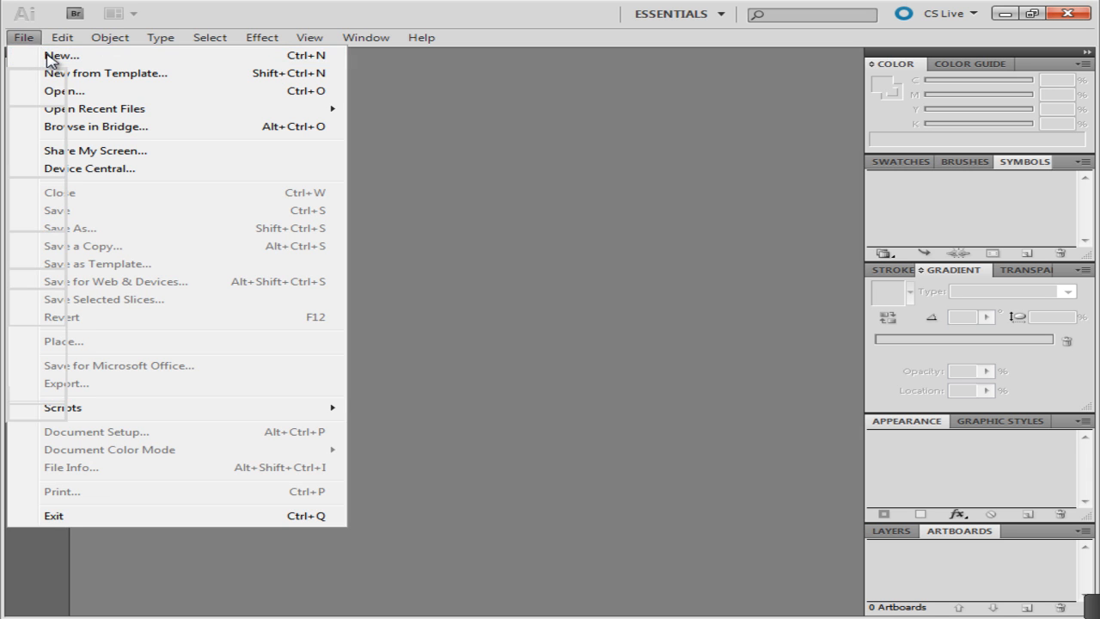
pyautogui.click(62, 55)
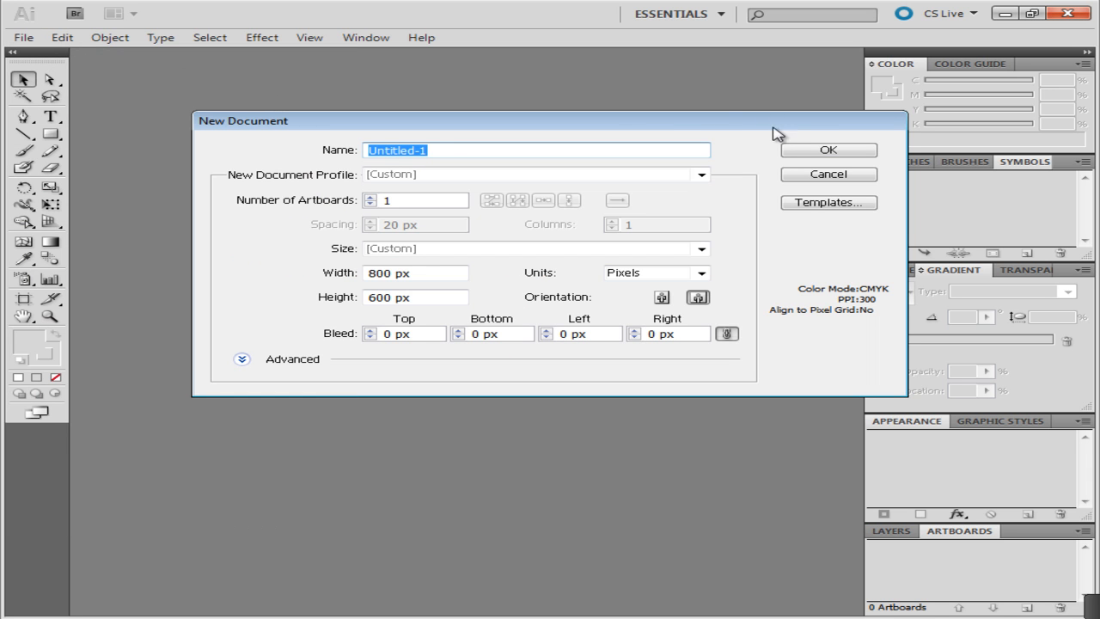
pyautogui.click(828, 150)
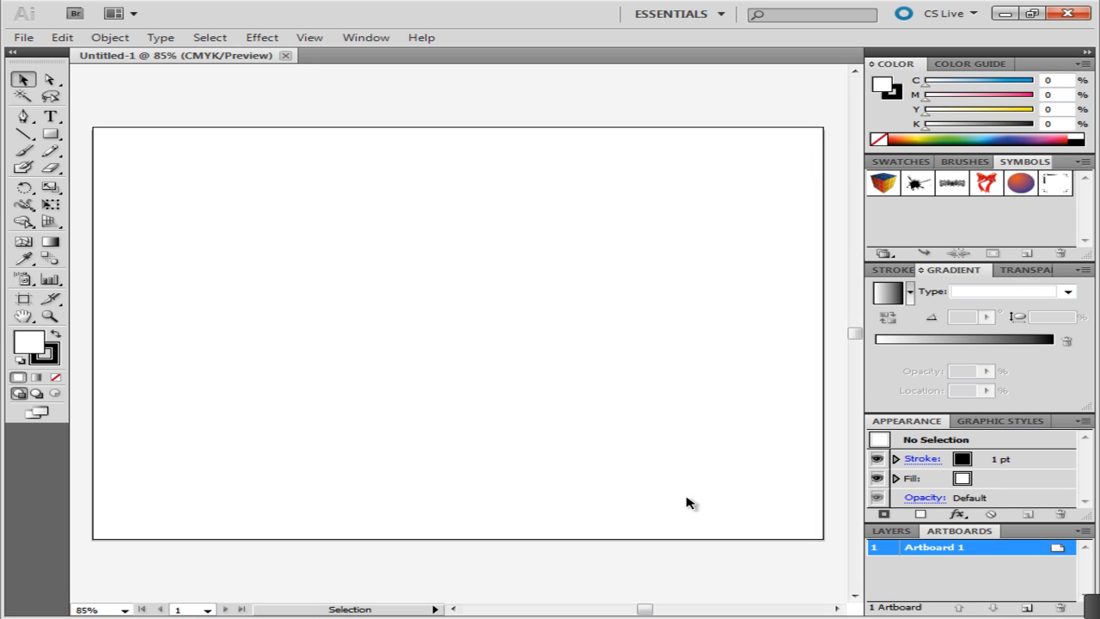
pyautogui.moveTo(203, 258)
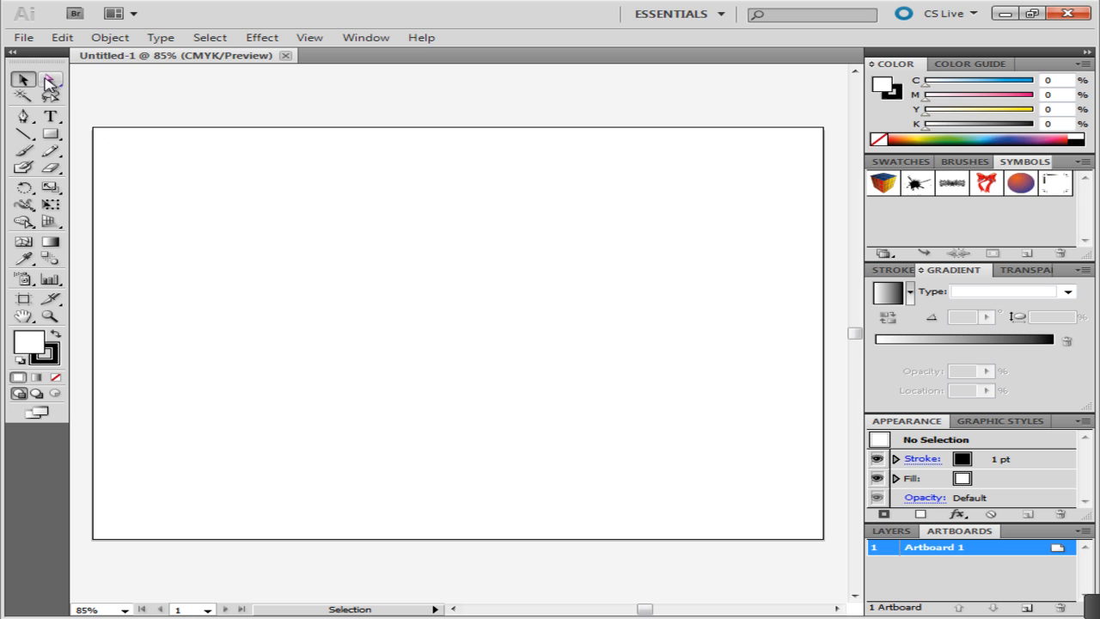
pyautogui.moveTo(24, 117)
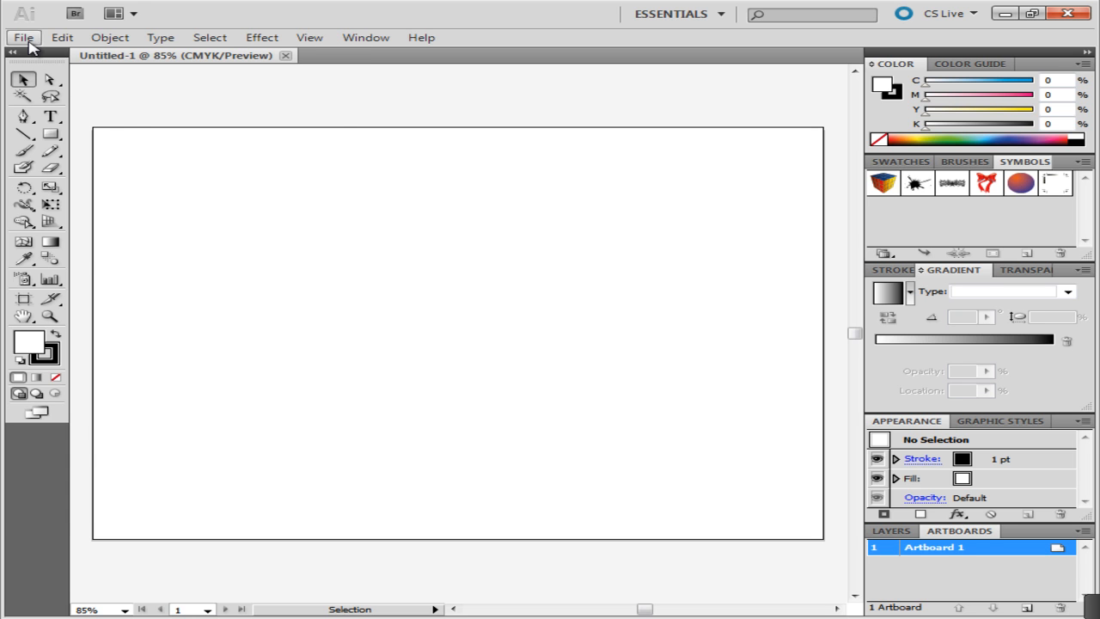
pyautogui.click(24, 38)
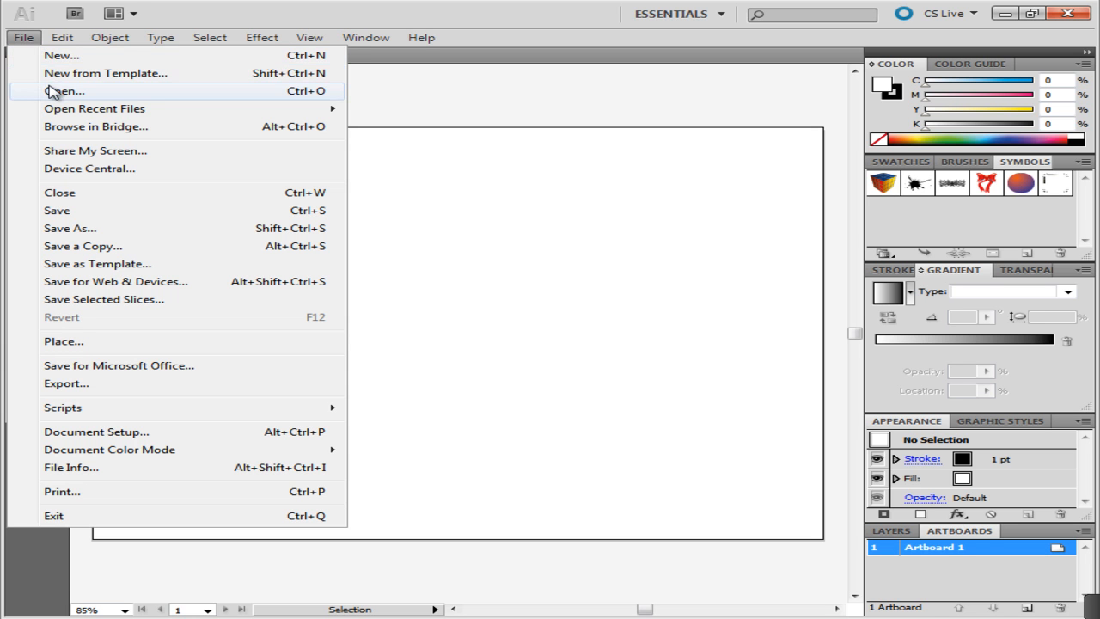
pyautogui.click(62, 38)
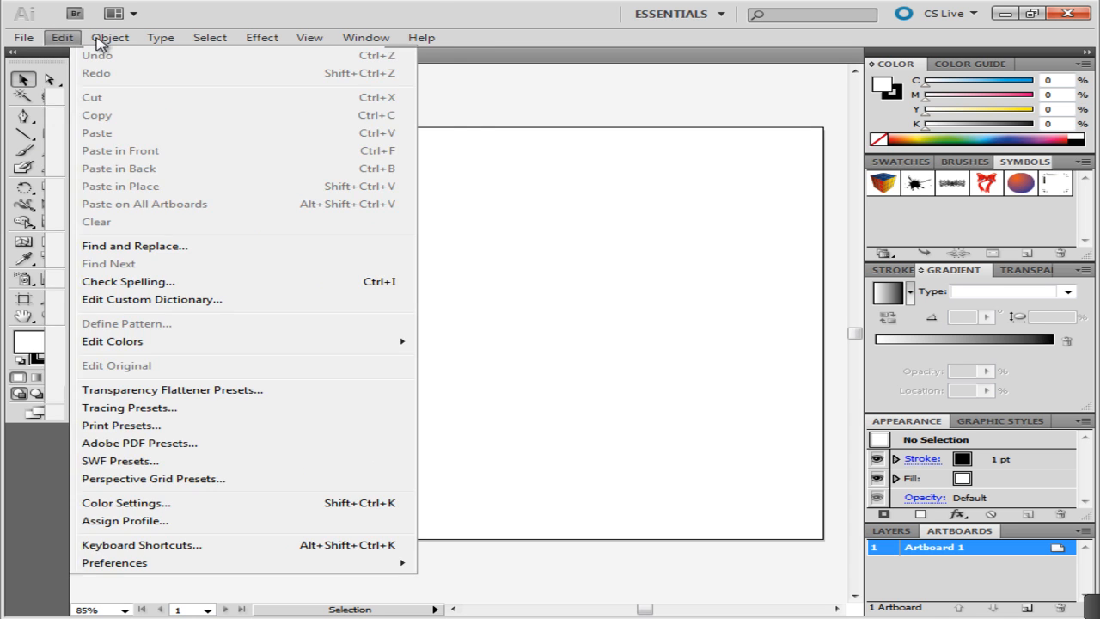
pyautogui.click(160, 38)
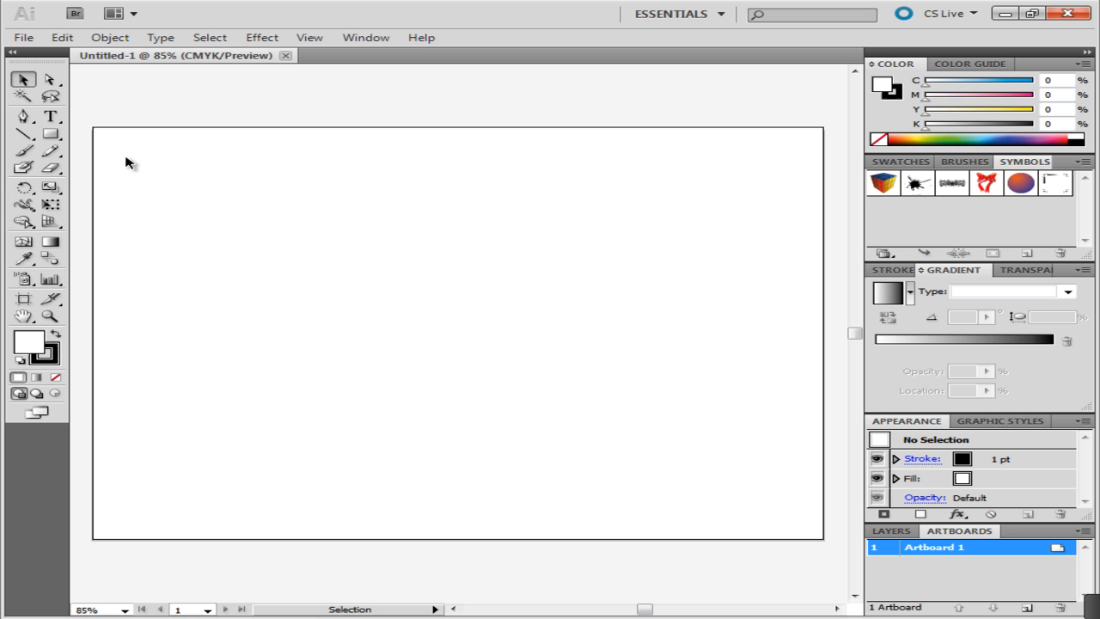
pyautogui.moveTo(791, 254)
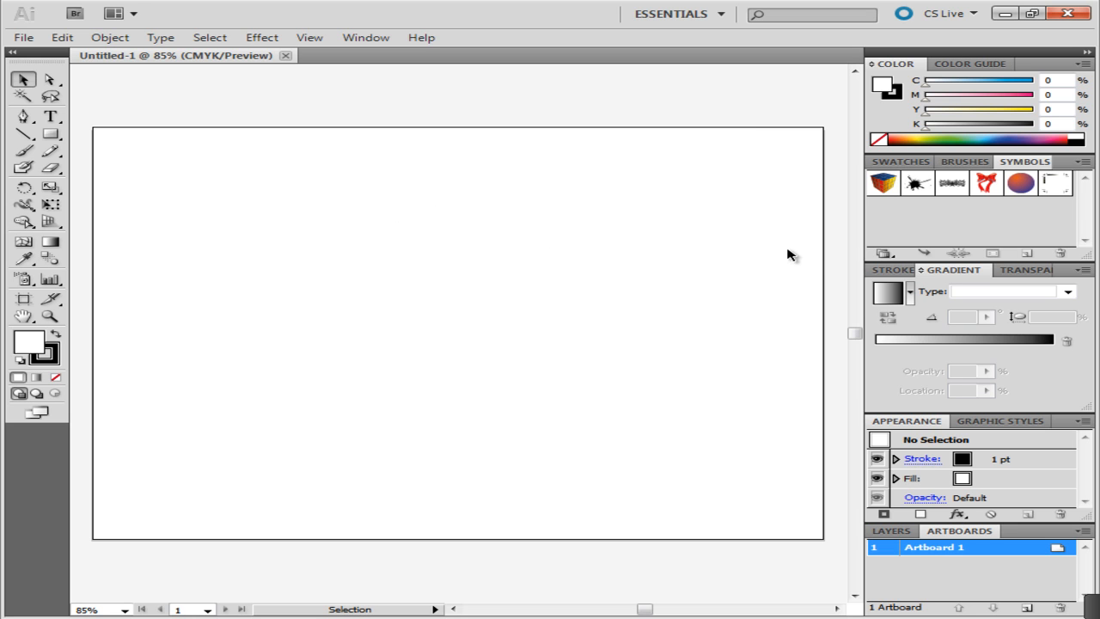
pyautogui.moveTo(941, 277)
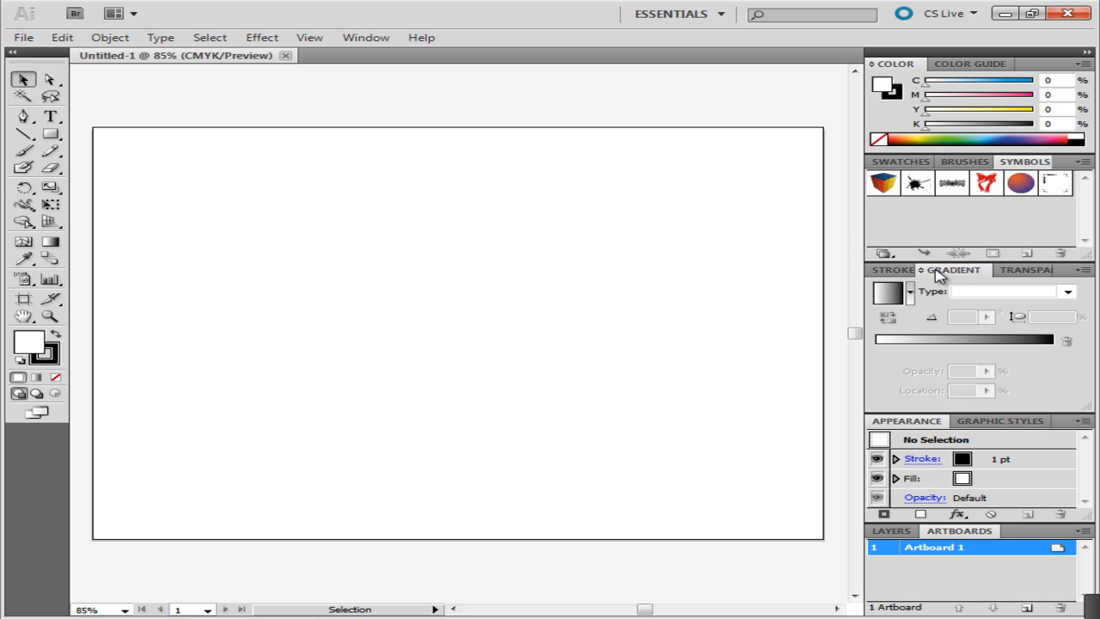
pyautogui.moveTo(909, 305)
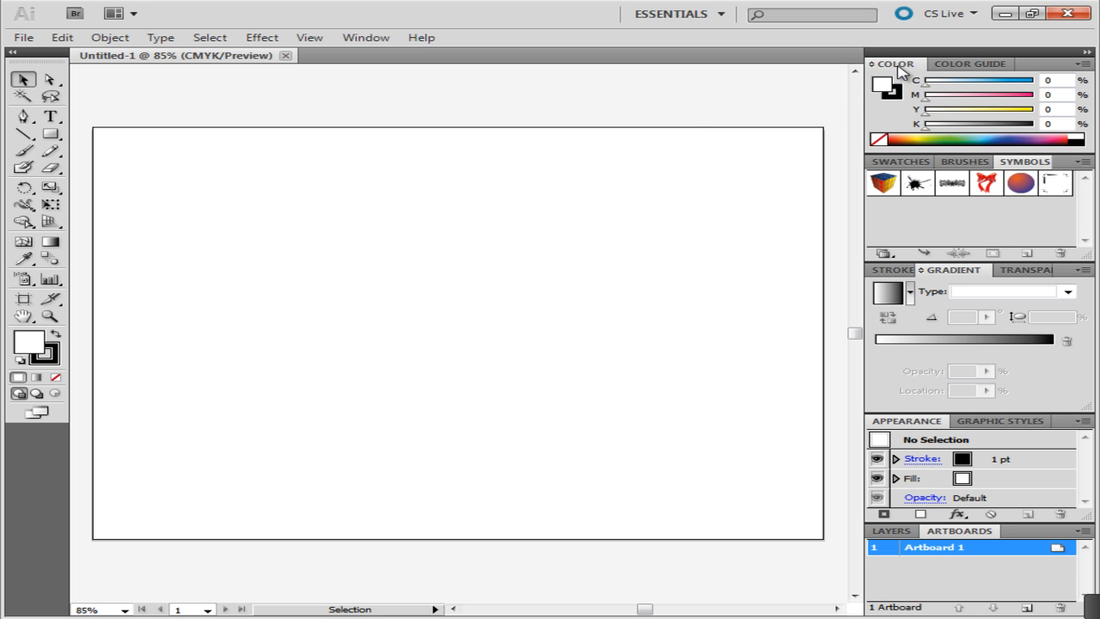
pyautogui.moveTo(842, 189)
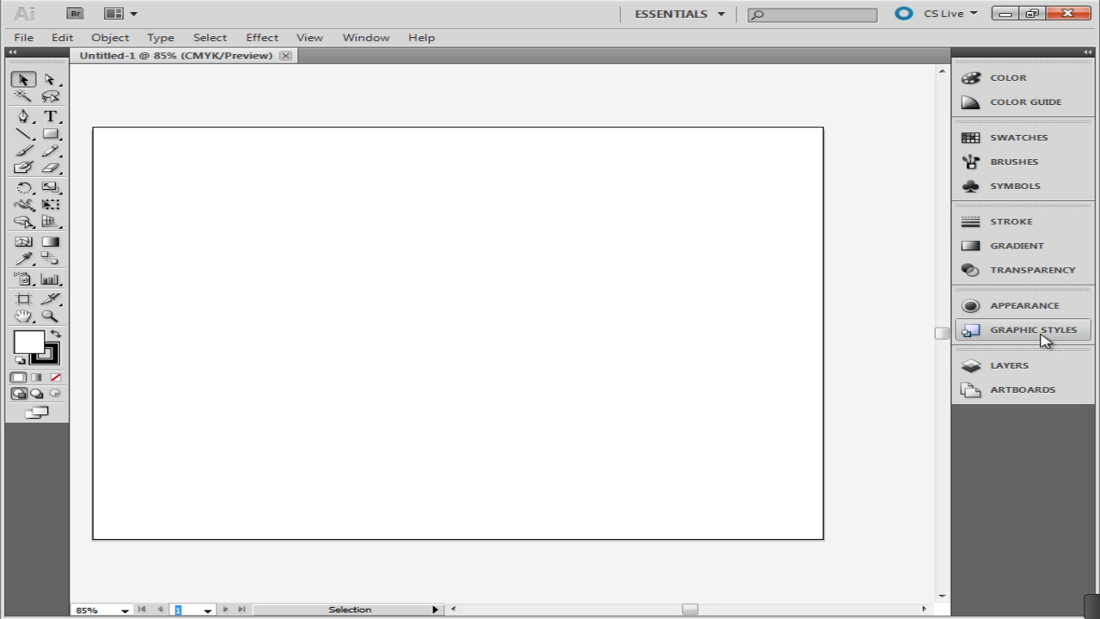
# Pop out the Appearance panel from the icon dock, then hide it again
pyautogui.click(1024, 306)
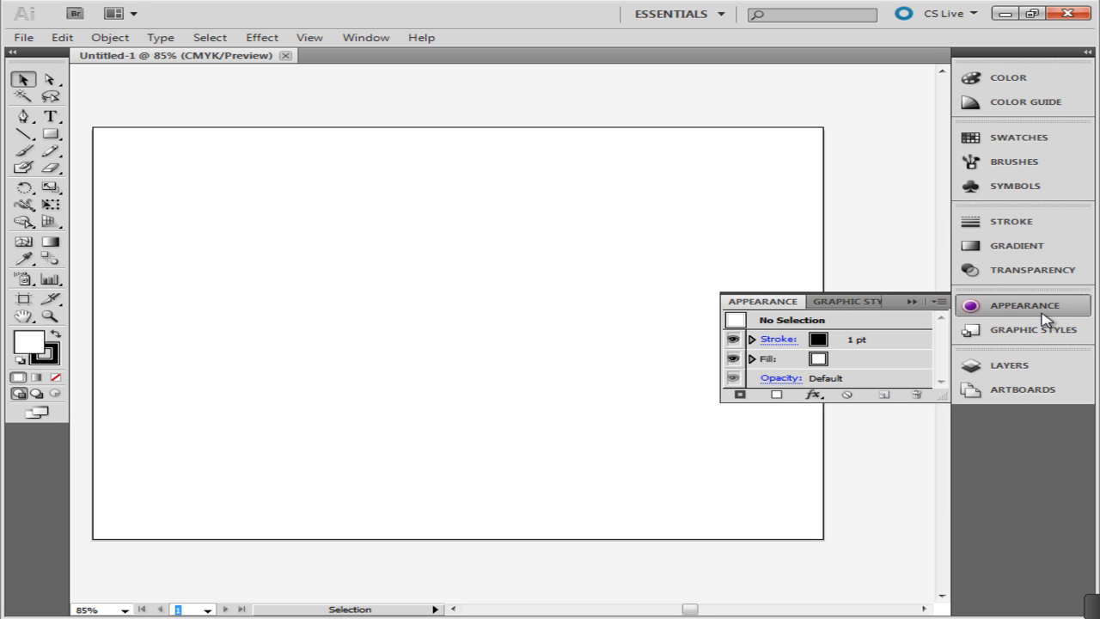
pyautogui.click(1024, 305)
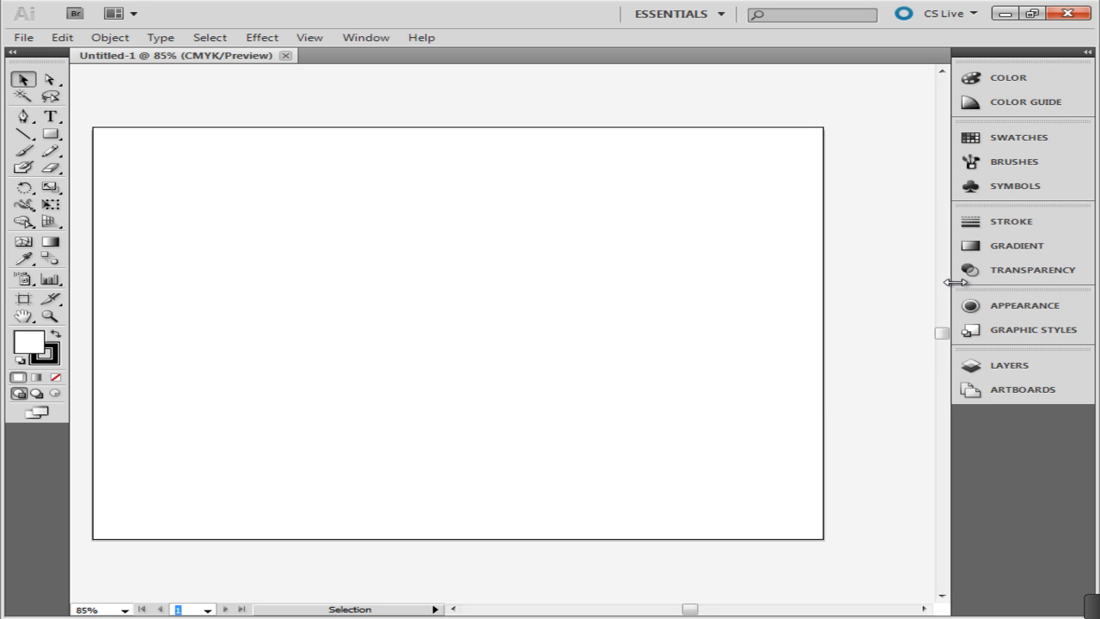
# Narrow the collapsed panel dock to bare icons without names
pyautogui.moveTo(949, 282); pyautogui.dragTo(996, 282)
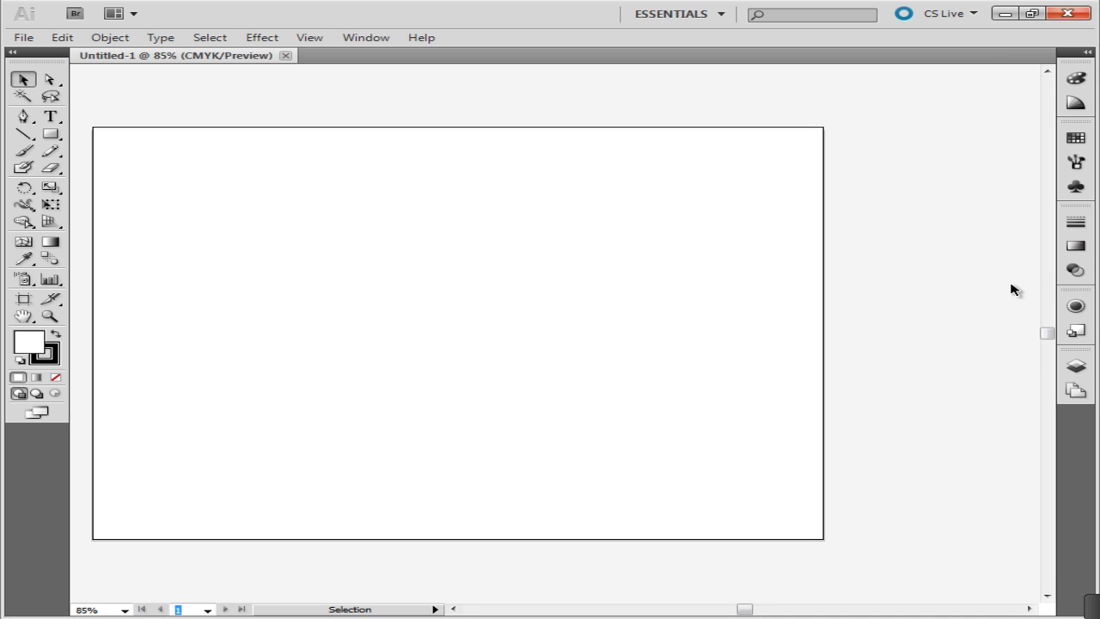
pyautogui.moveTo(983, 292)
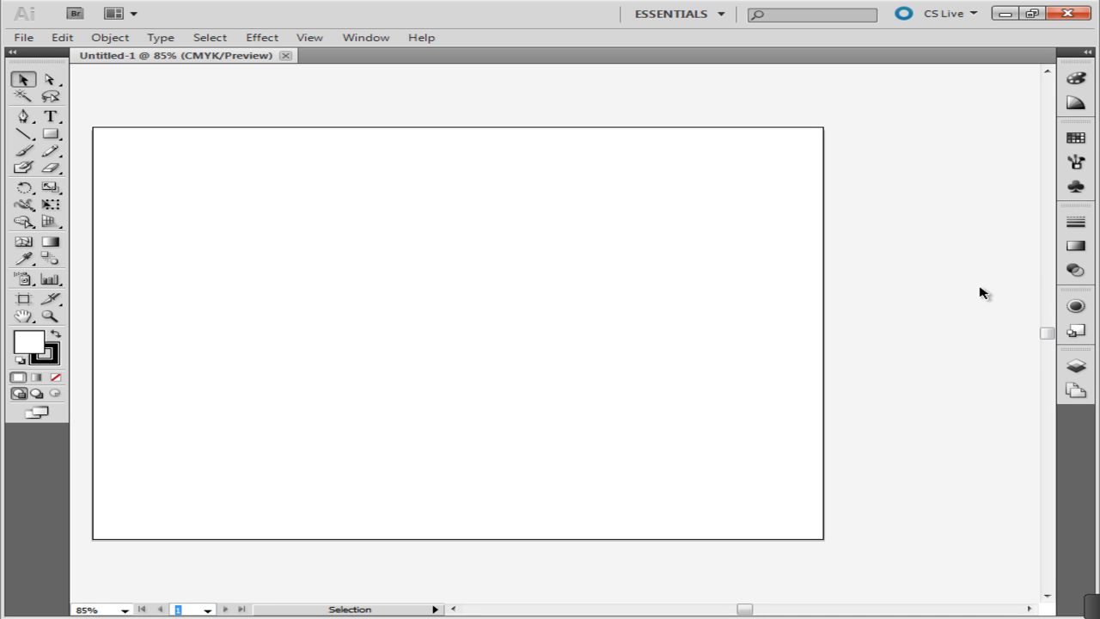
pyautogui.moveTo(1038, 333)
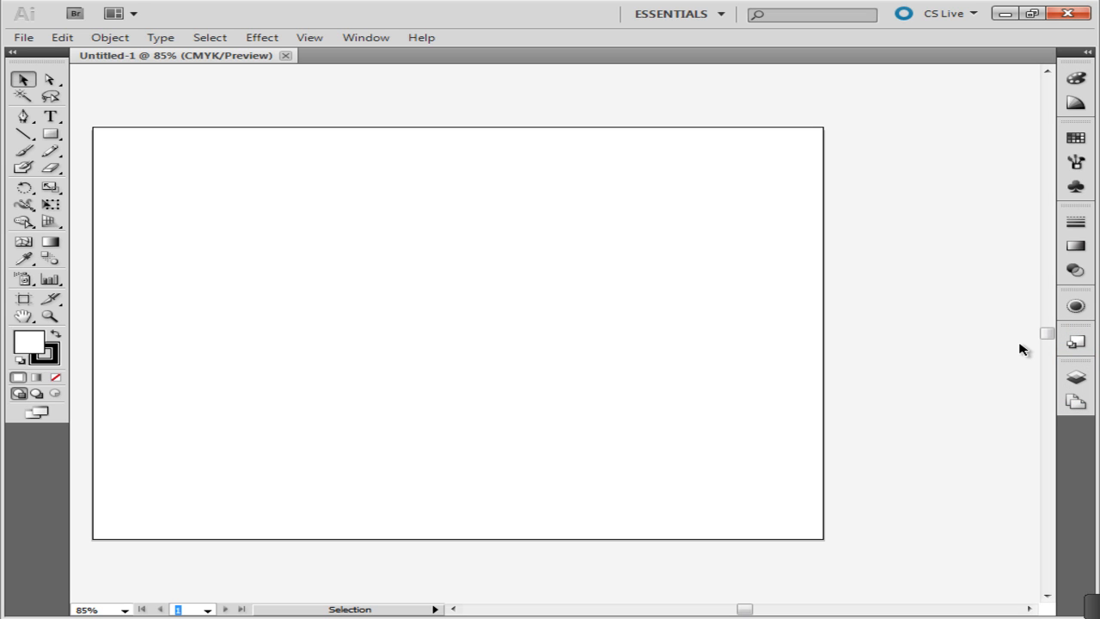
pyautogui.moveTo(878, 323)
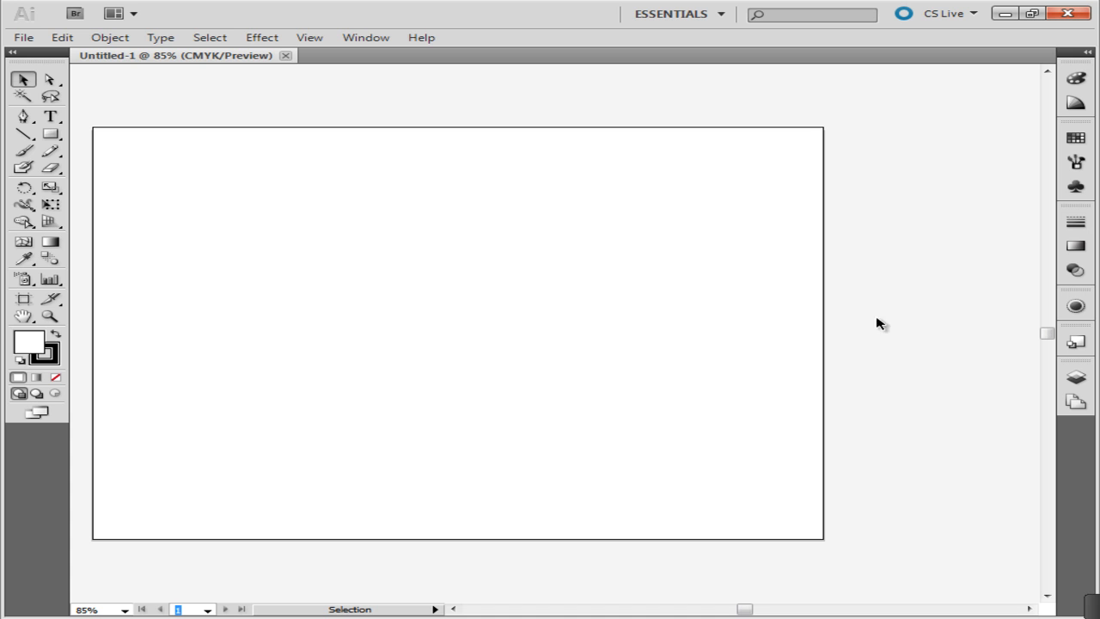
pyautogui.moveTo(381, 59)
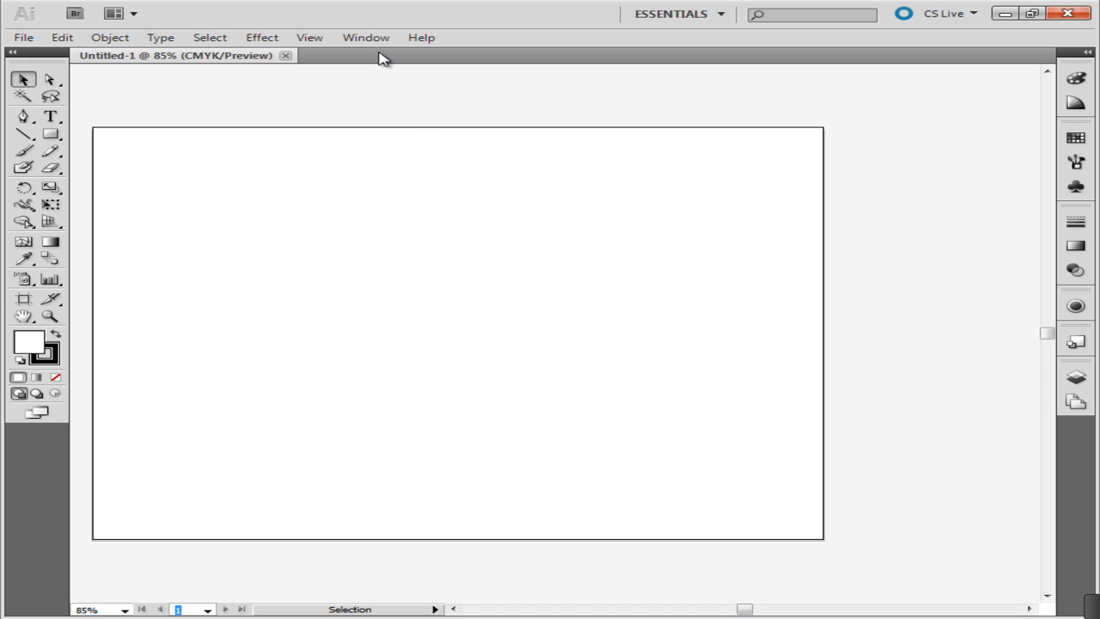
# Open a floating Separations Preview panel from the Window menu over the artboard
pyautogui.click(365, 37)
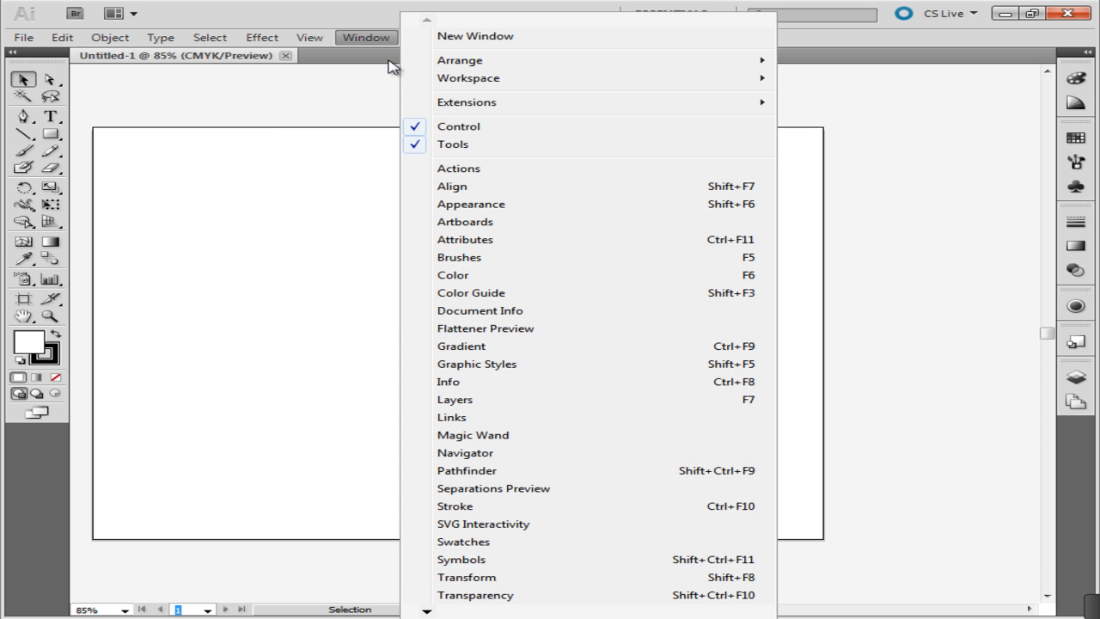
pyautogui.moveTo(454, 144)
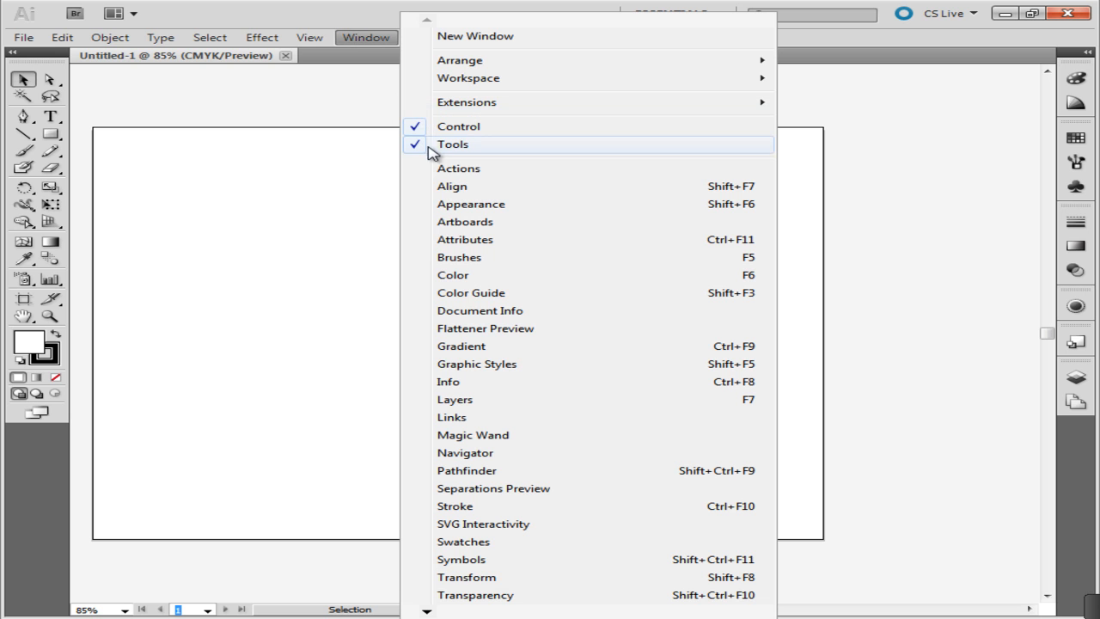
pyautogui.moveTo(478, 382)
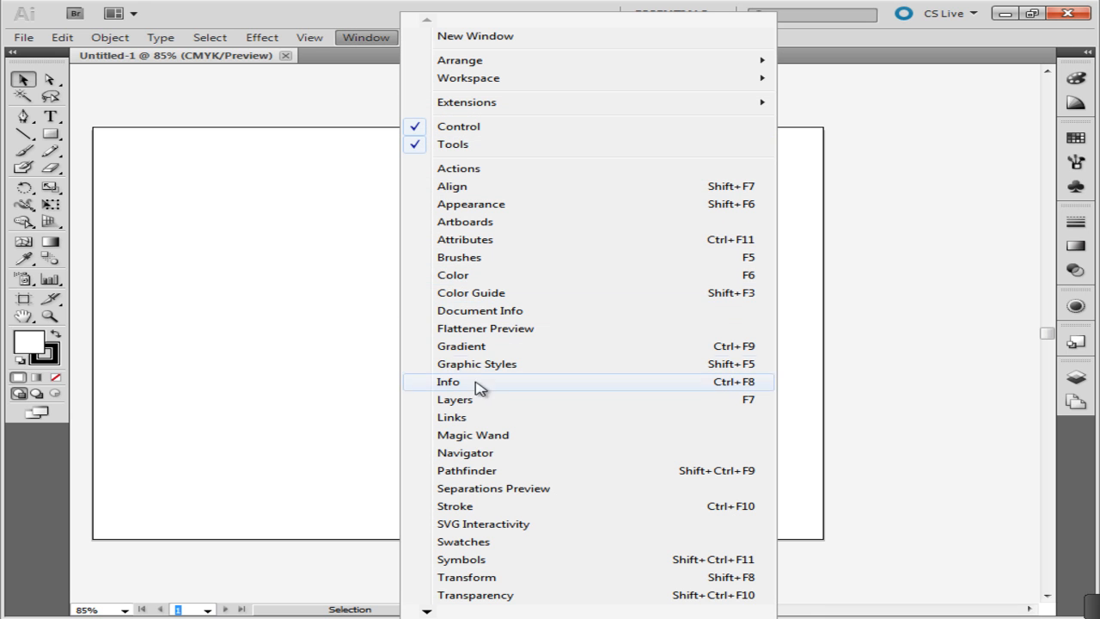
pyautogui.click(493, 488)
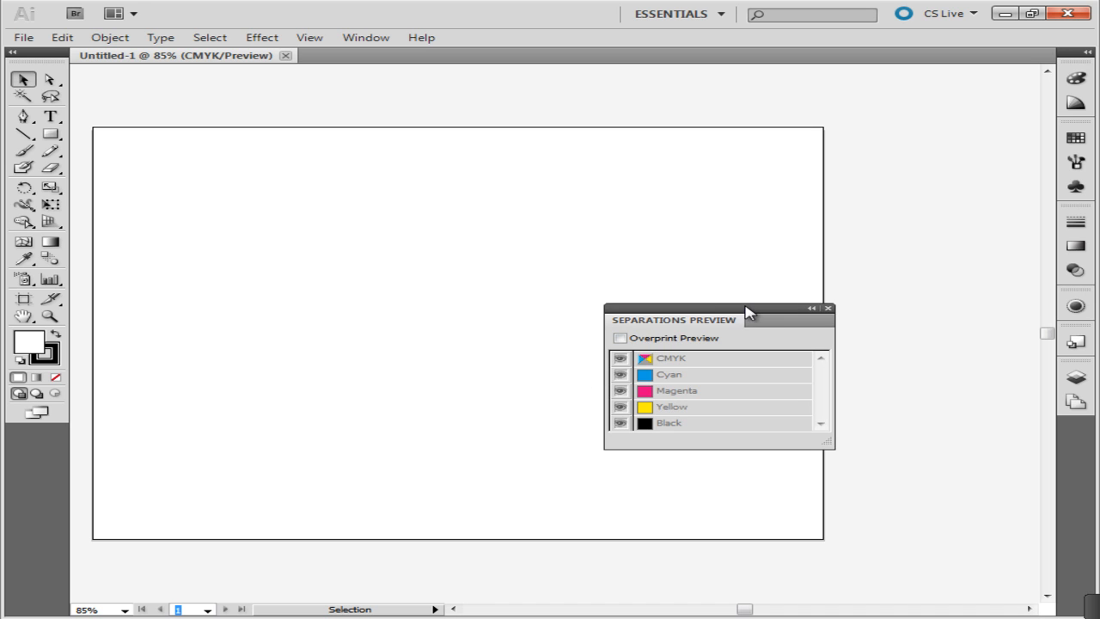
pyautogui.click(828, 307)
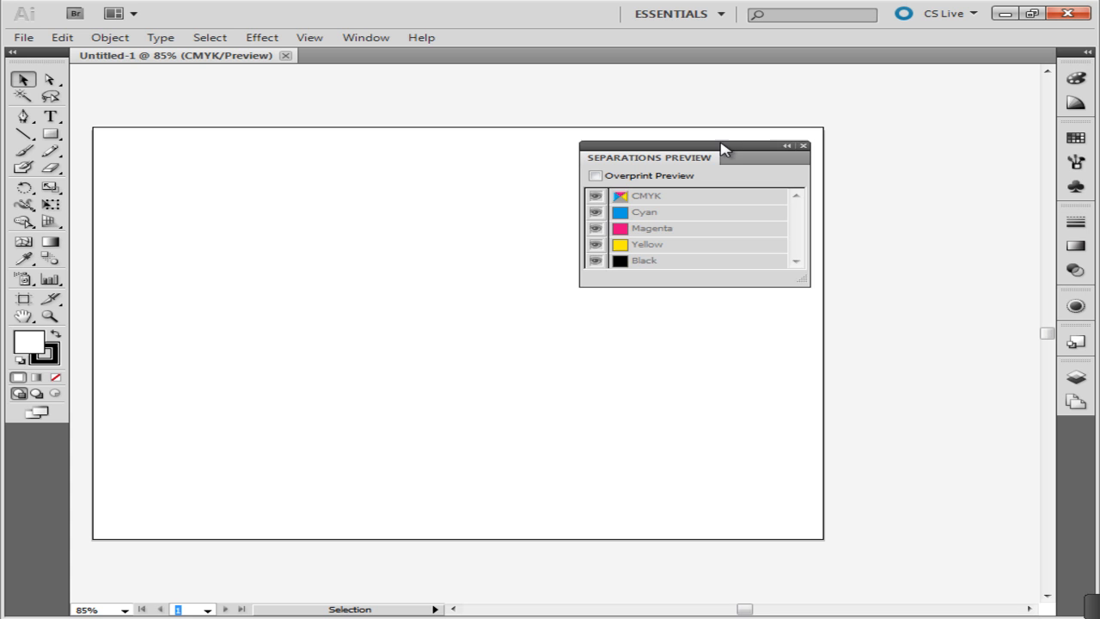
# Move the Separations Preview panel toward the dock and close it
pyautogui.click(804, 144)
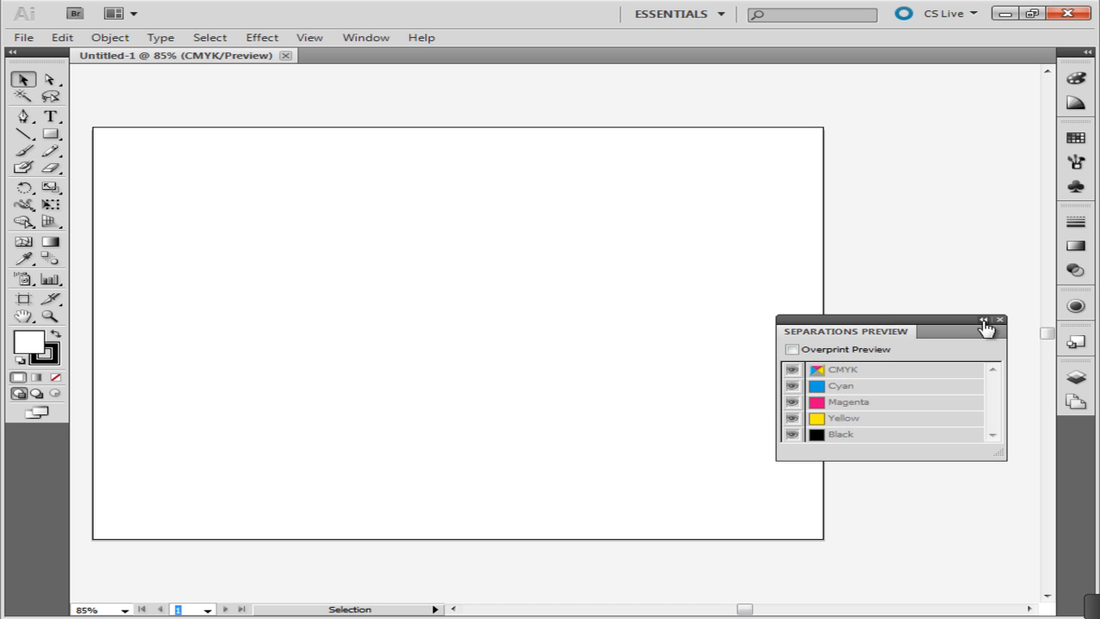
pyautogui.click(1000, 319)
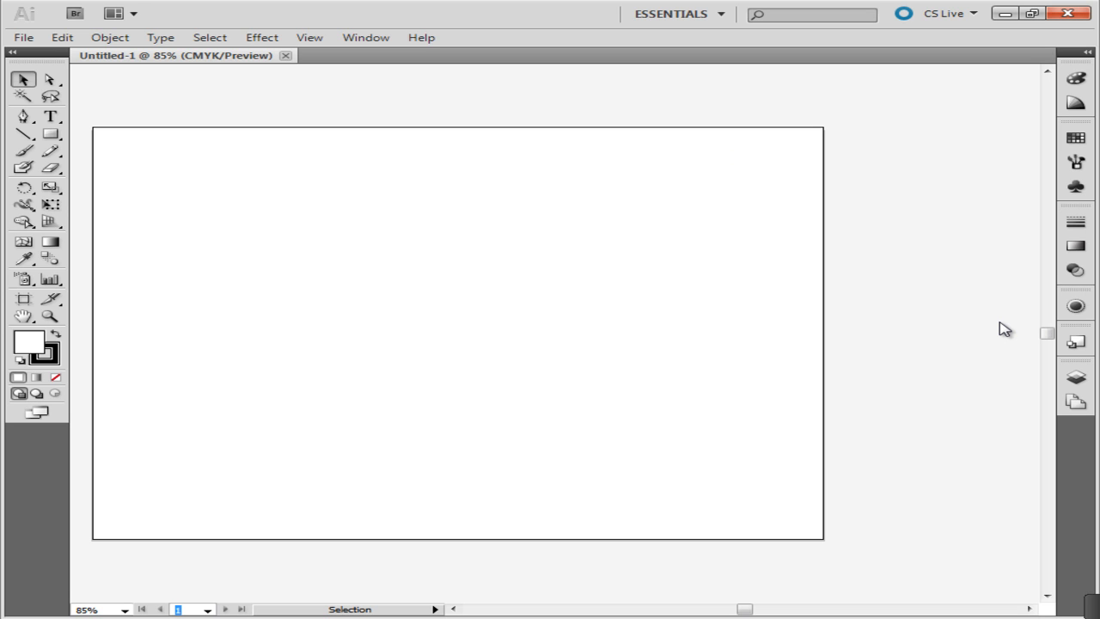
pyautogui.moveTo(725, 359)
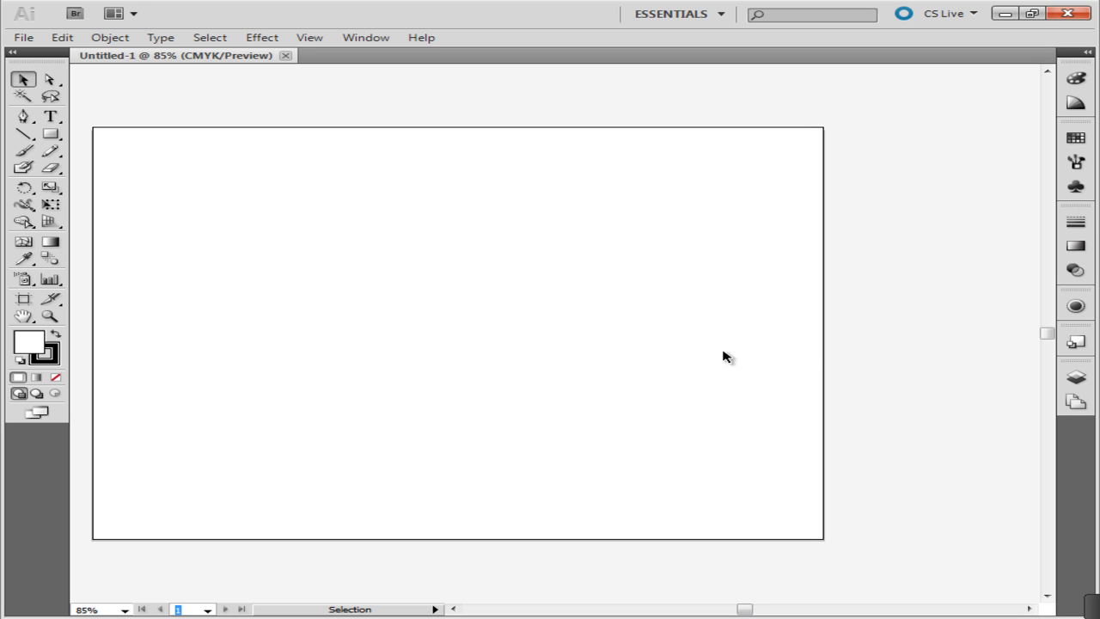
pyautogui.moveTo(69, 77)
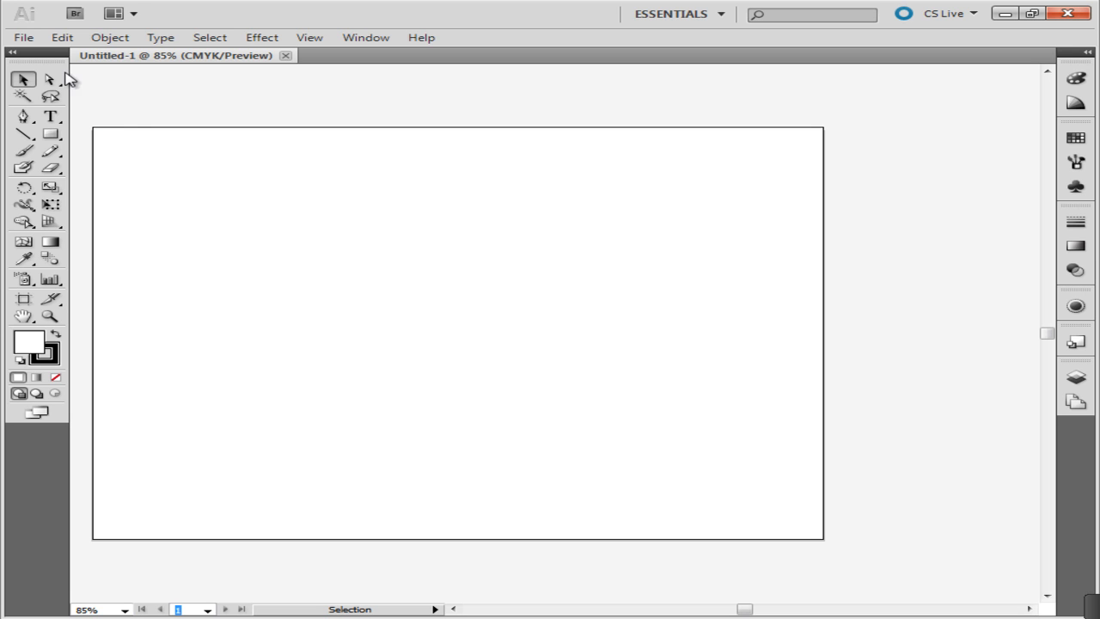